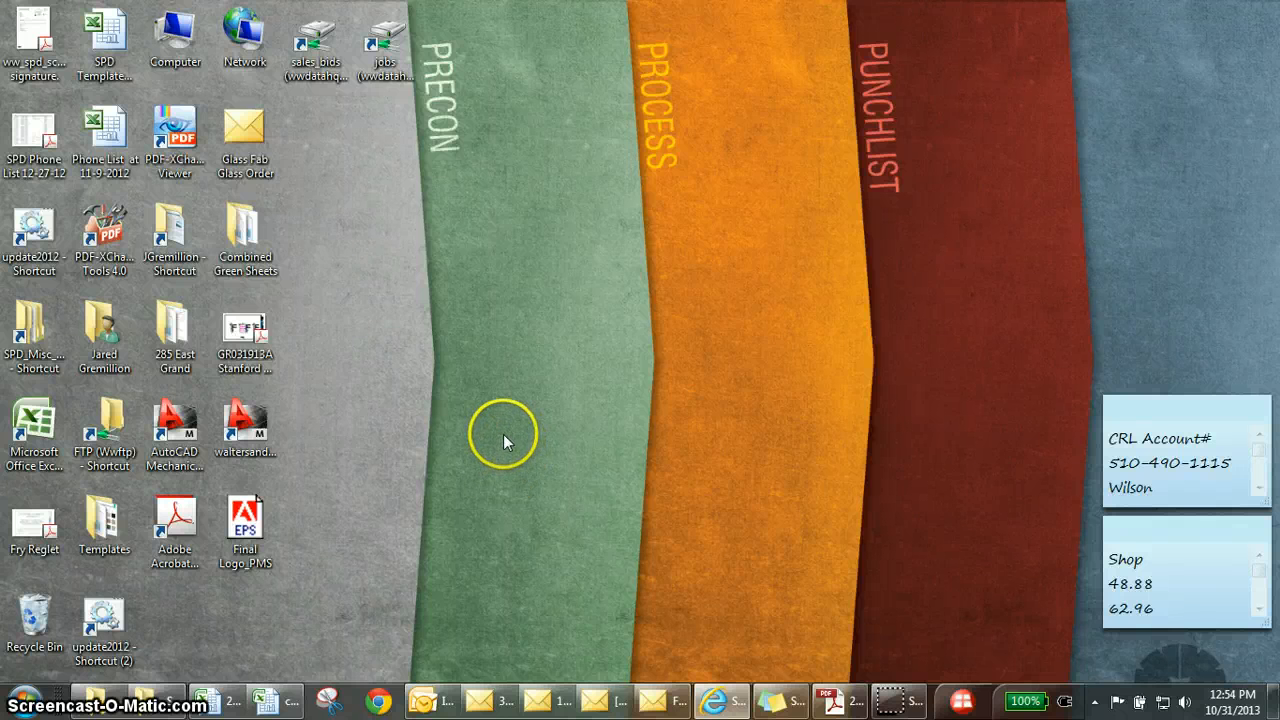
{"action": "mouse_move", "coordinate": [500, 438]}
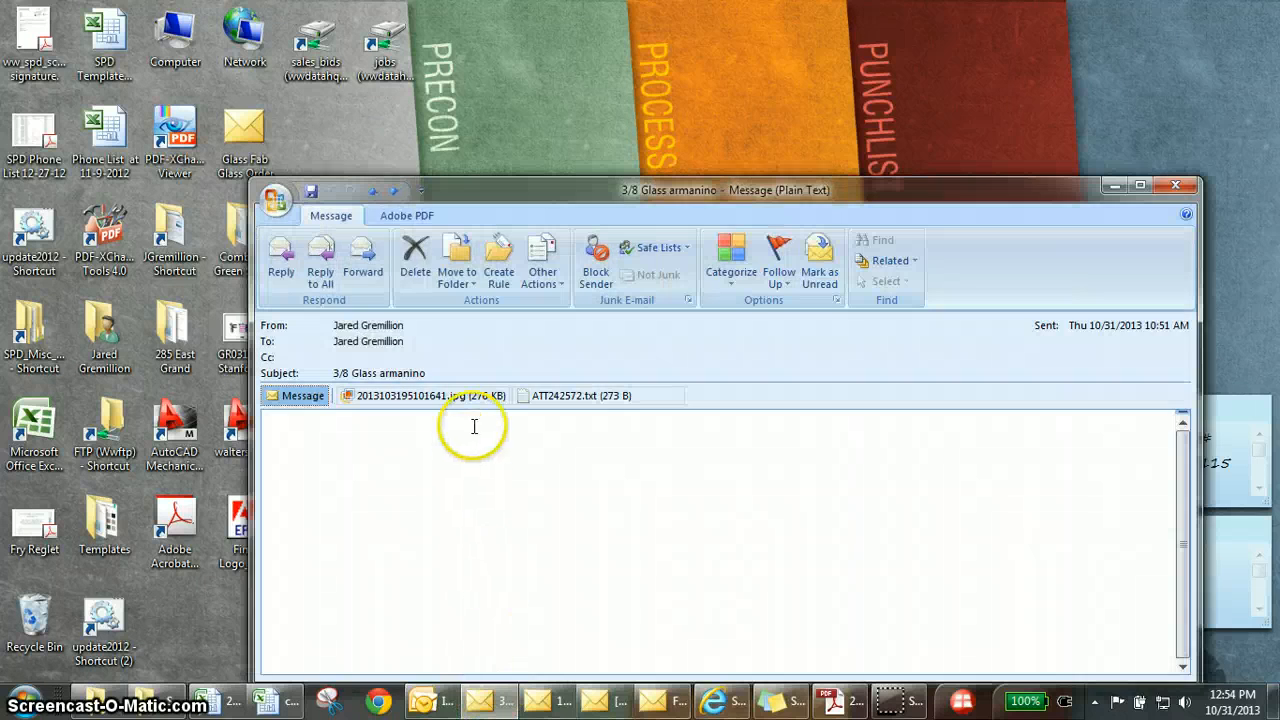
- View the photographed glass list JPG from the 3/8 Glass armanino email, then close it
{"action": "double_click", "coordinate": [424, 396]}
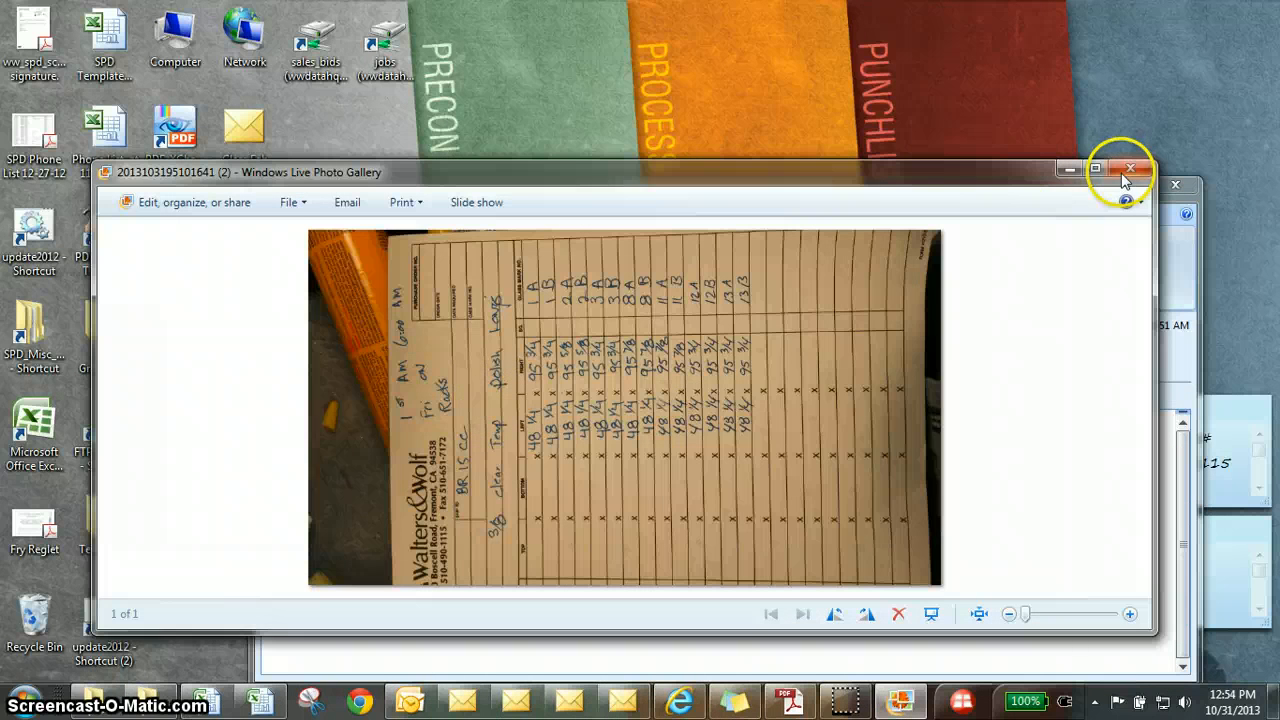
{"action": "left_click", "coordinate": [1132, 168]}
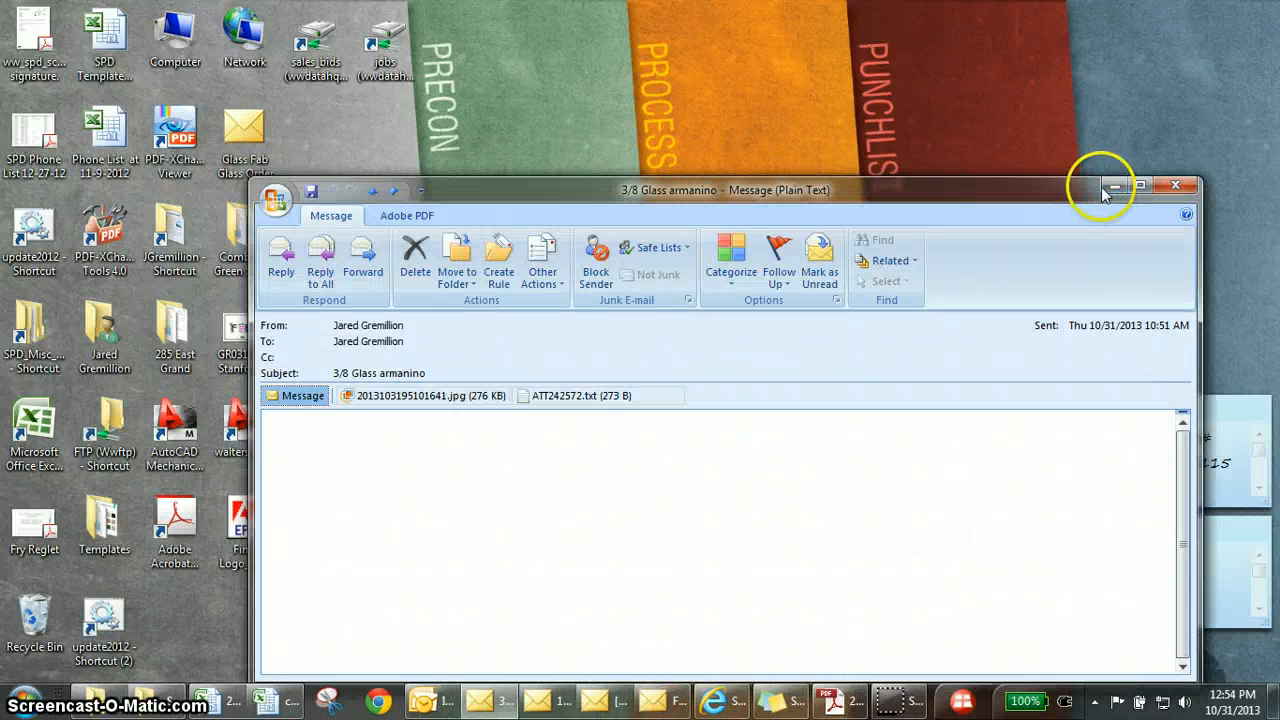
- Create a Glass Order draft to Hector from the desktop template, keeping the armanino email visible
{"action": "left_click", "coordinate": [1176, 184]}
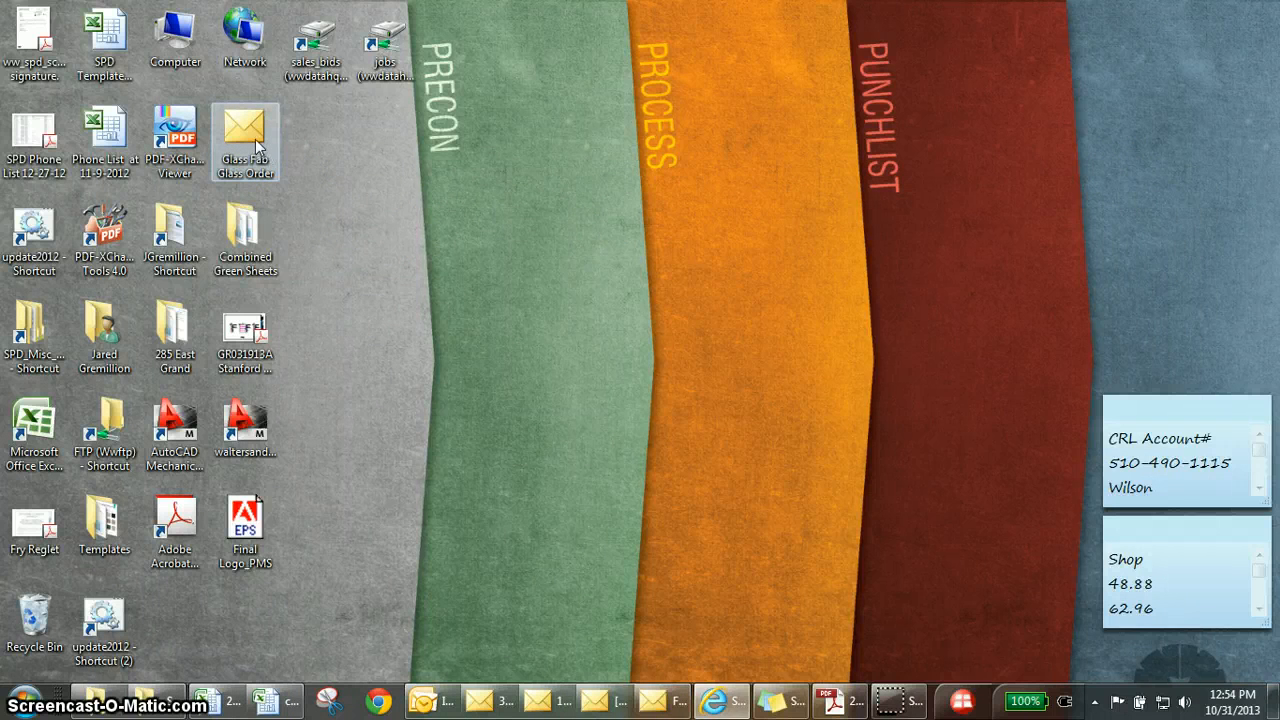
{"action": "double_click", "coordinate": [244, 140]}
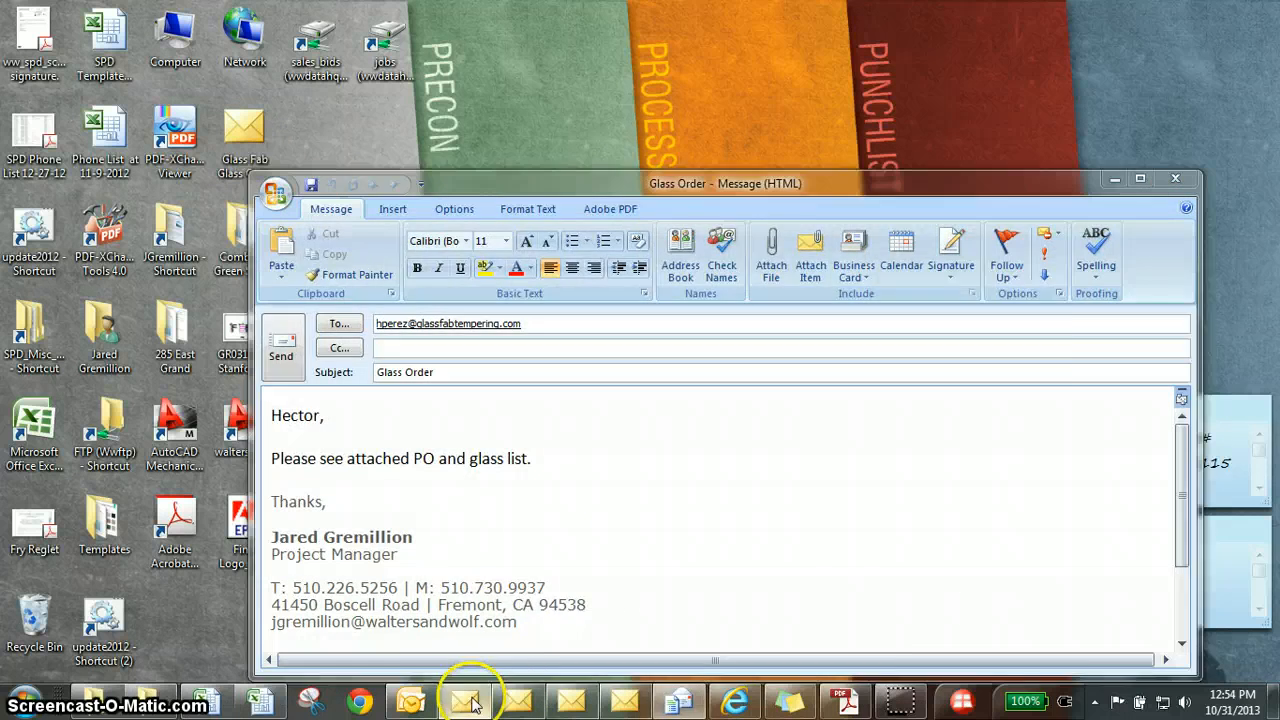
{"action": "left_click", "coordinate": [470, 700]}
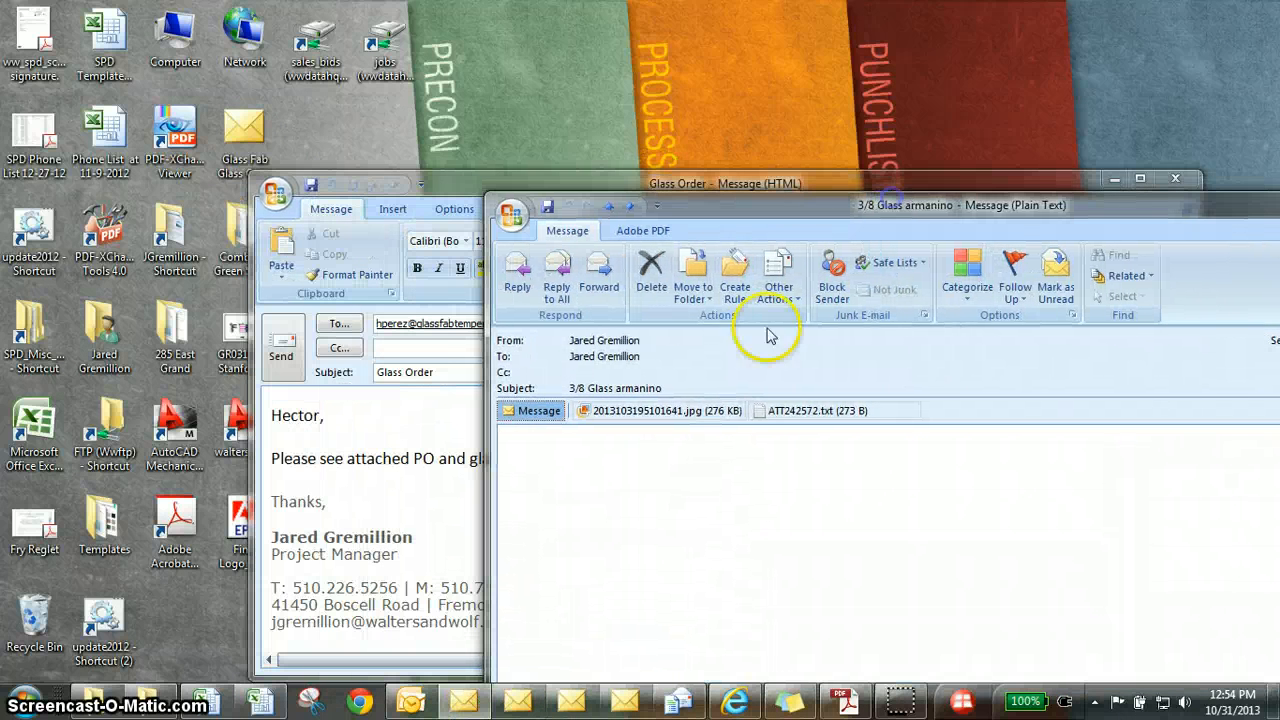